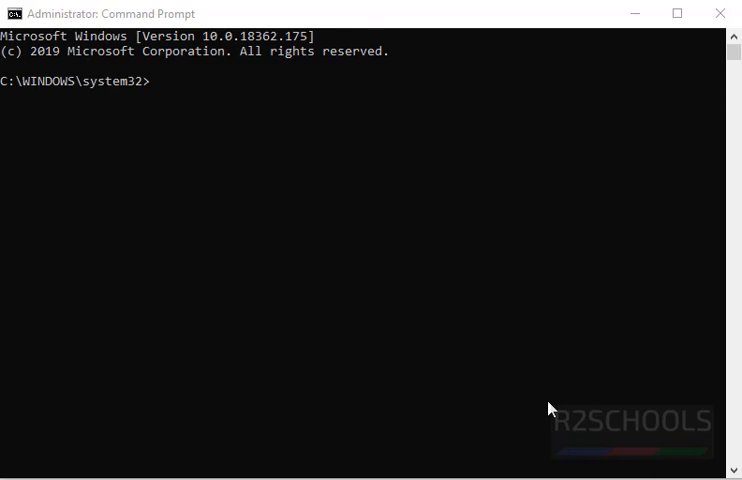
Run clear, then date to show the current date, then cls to wipe the window.
key("F7")
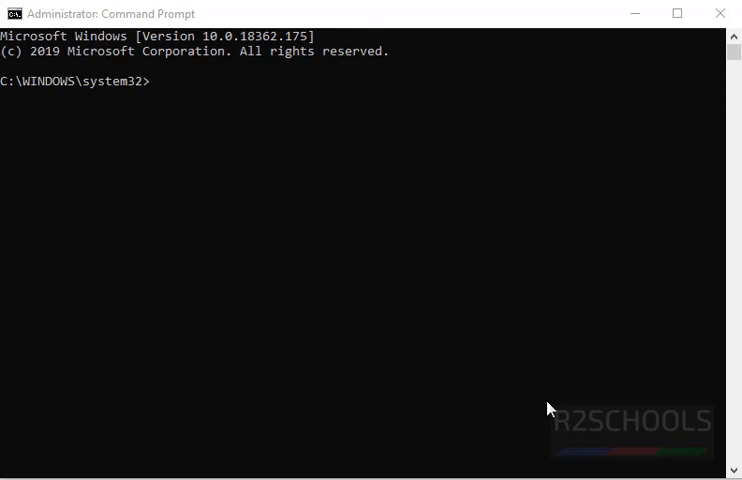
type("c")
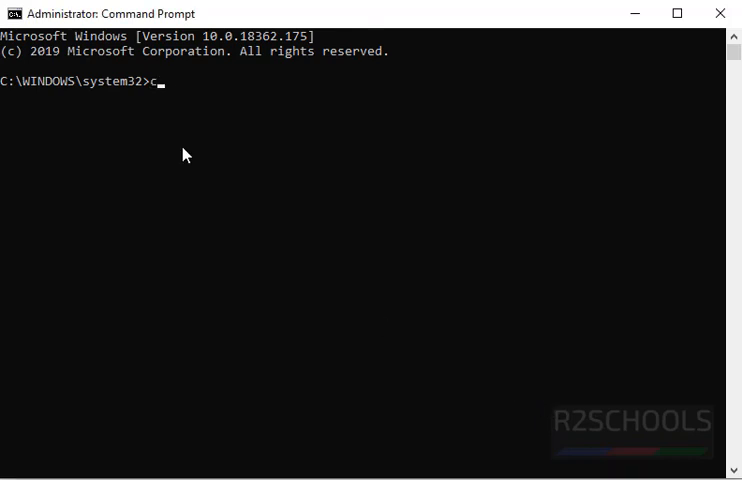
type("dat")
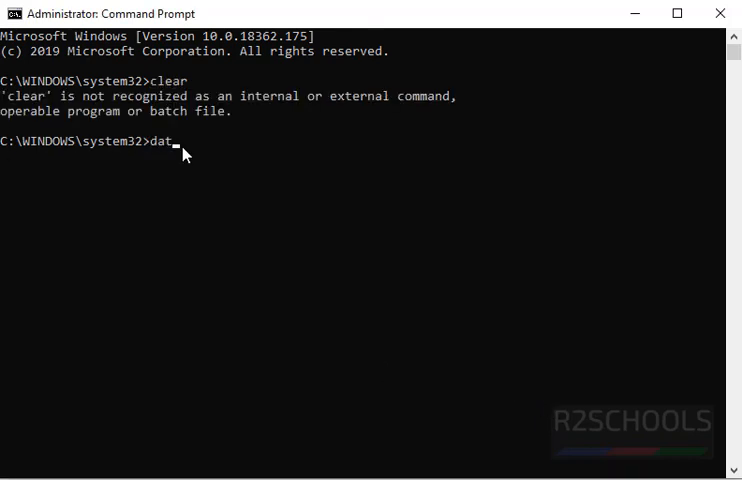
key("Enter")
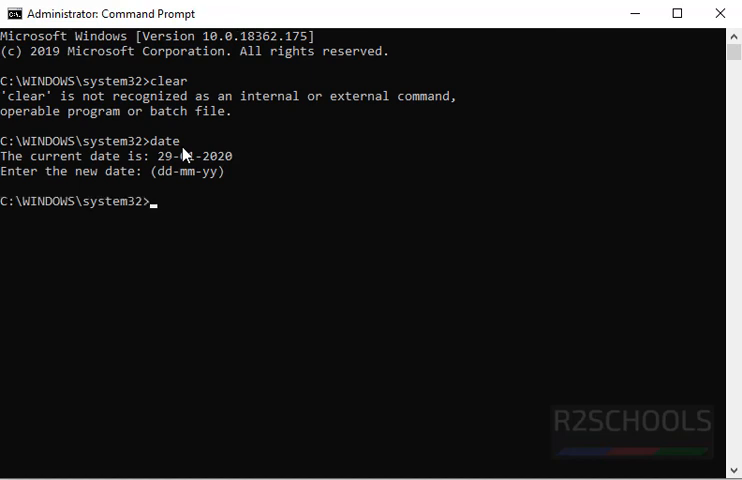
type("cl")
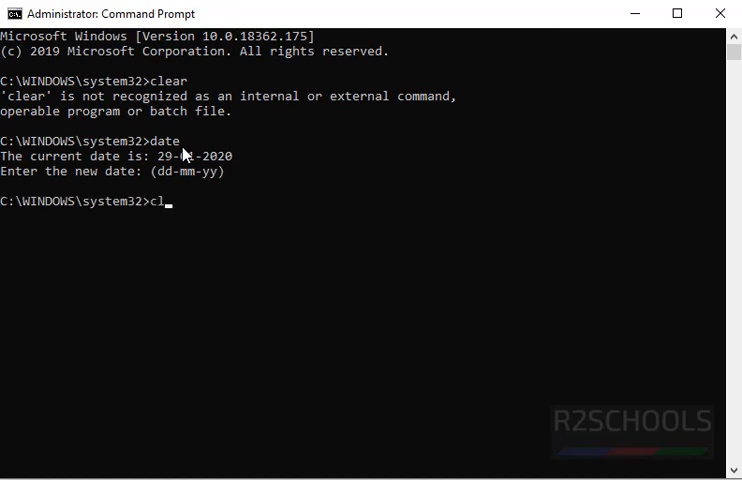
key("Enter")
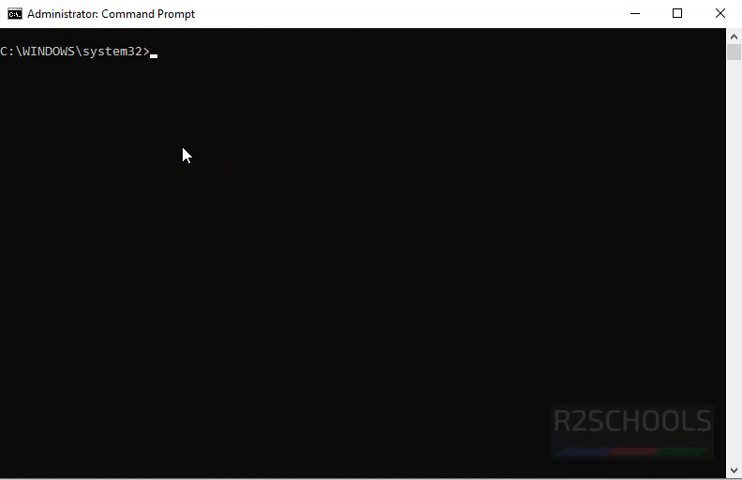
Rerun date by picking it from the F7 command-history popup.
key("f7")
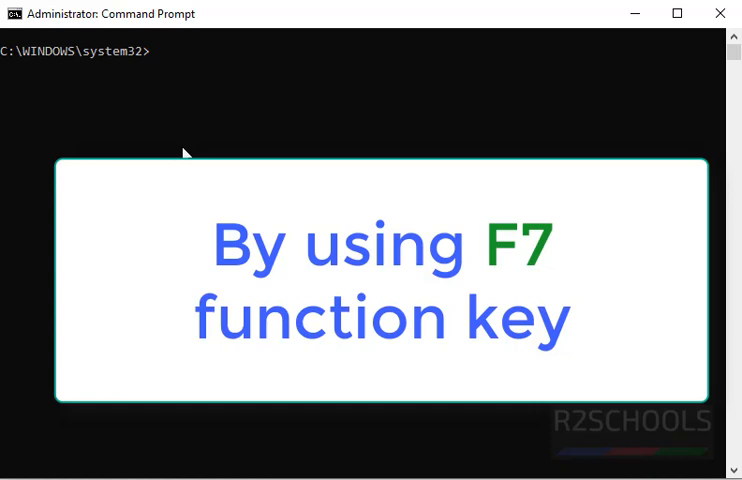
key("f7")
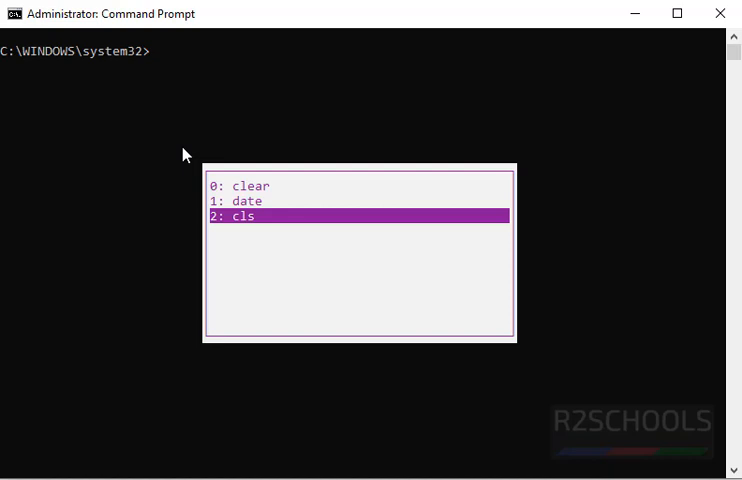
key("Up")
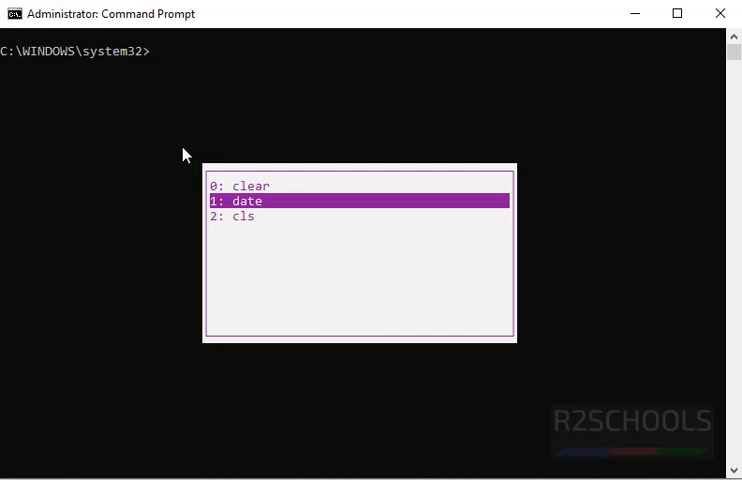
left_click(358, 200)
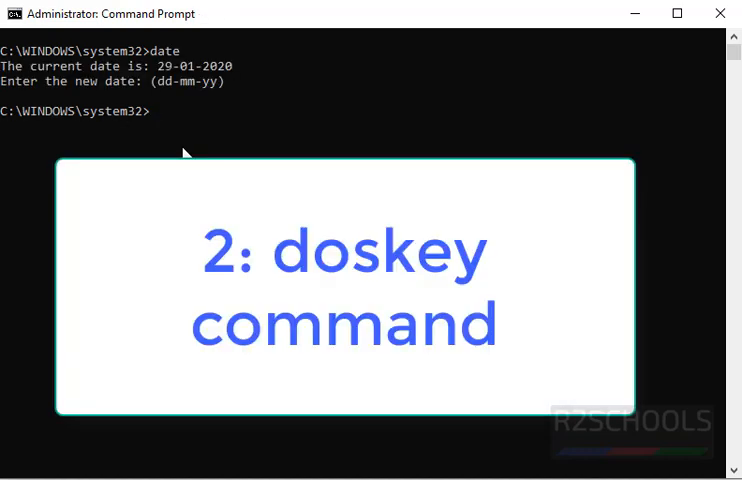
Run doskey /history to print clear, date, cls and doskey /history.
type("do")
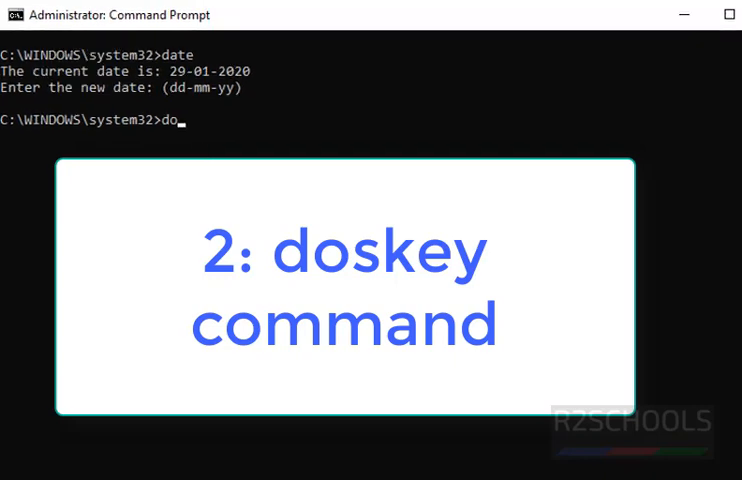
type("skey /")
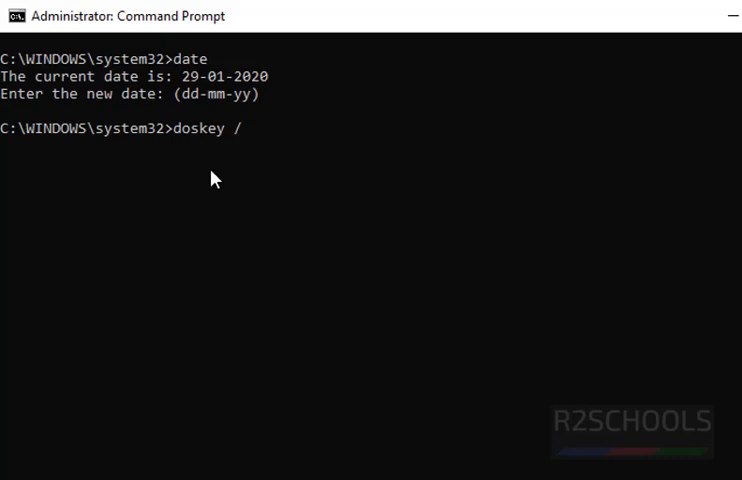
type("history")
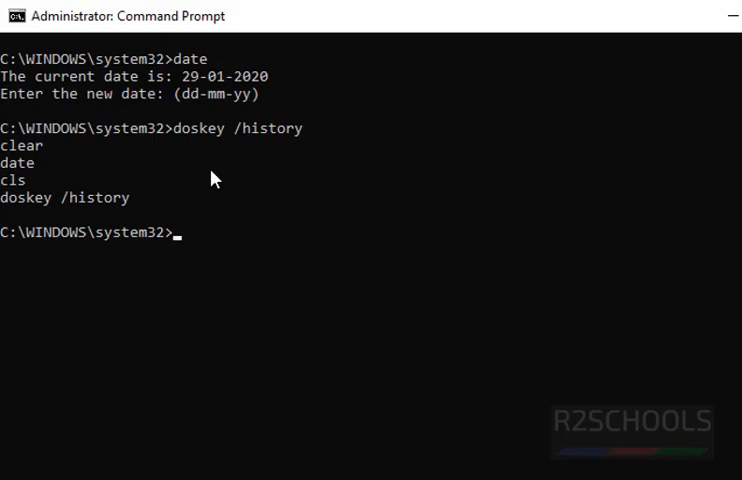
Compose doskey /history >commandshistory.txt to redirect the history into a file.
type("doskey /history")
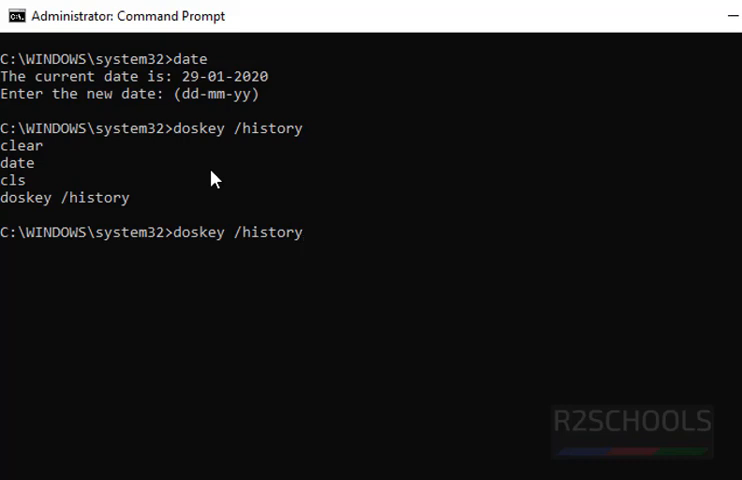
type(">")
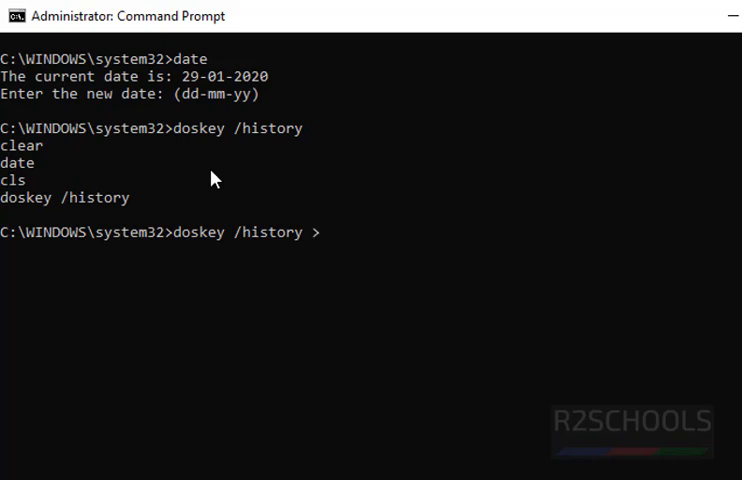
type("commands")
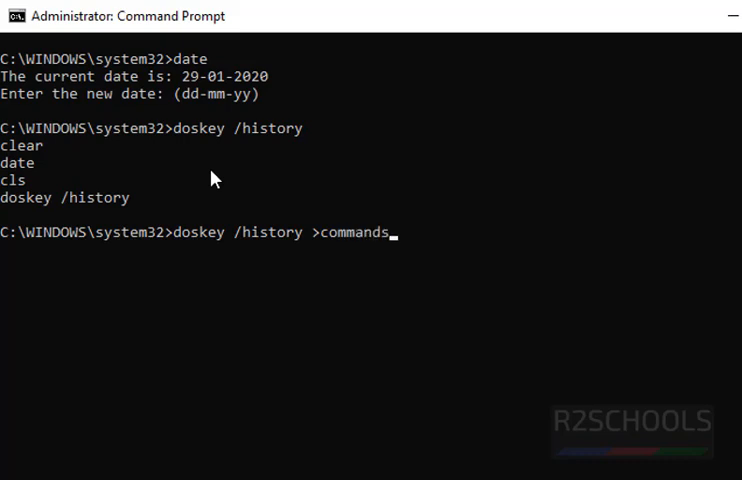
type("histo")
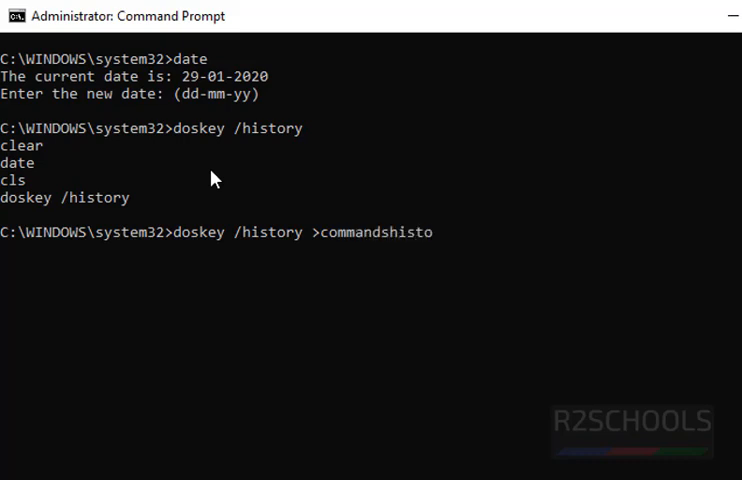
type("ry.tx")
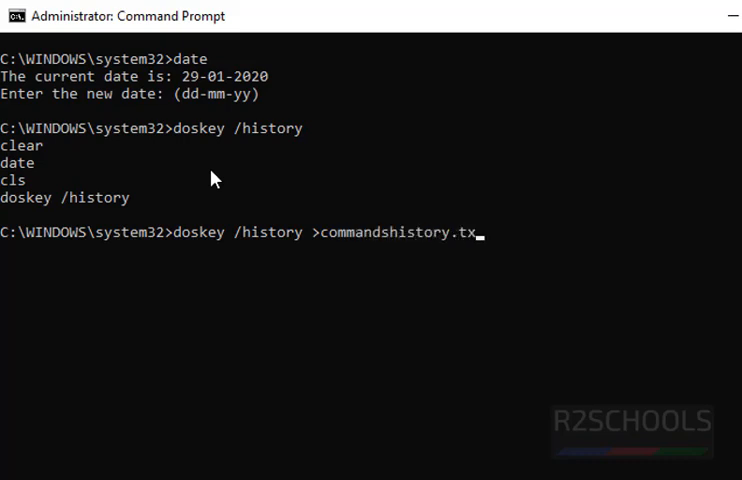